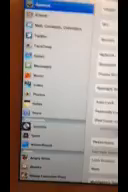
scroll("down", 3)
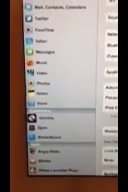